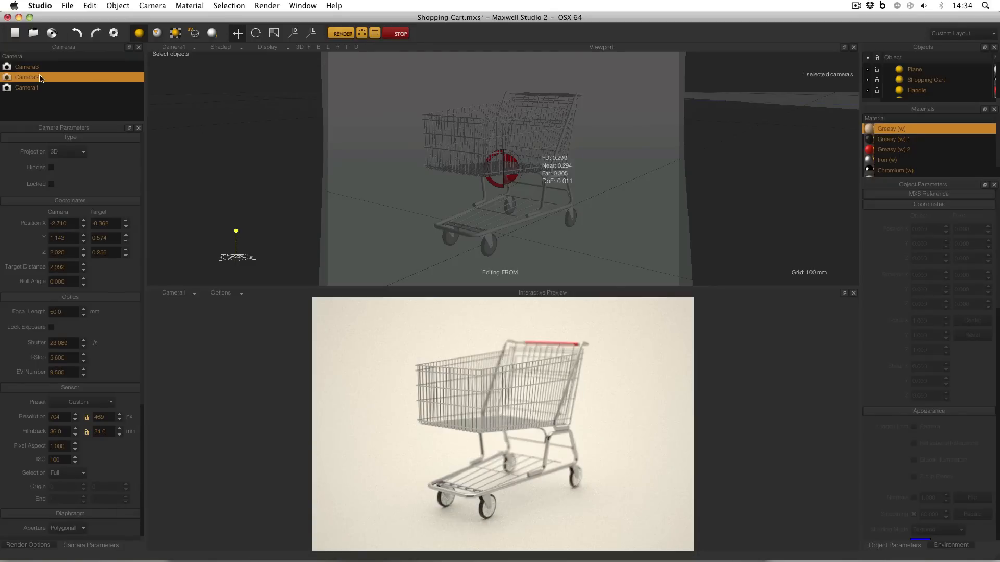
Switch the viewport from Camera1 to Camera2, then to Camera3 with focus distance 29.924.
left_click(26, 77)
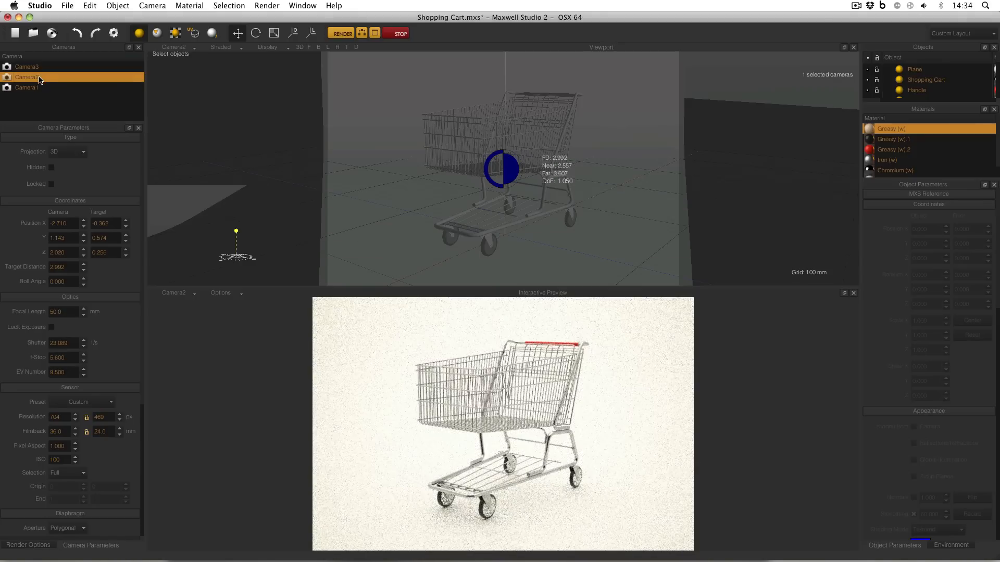
left_click(27, 66)
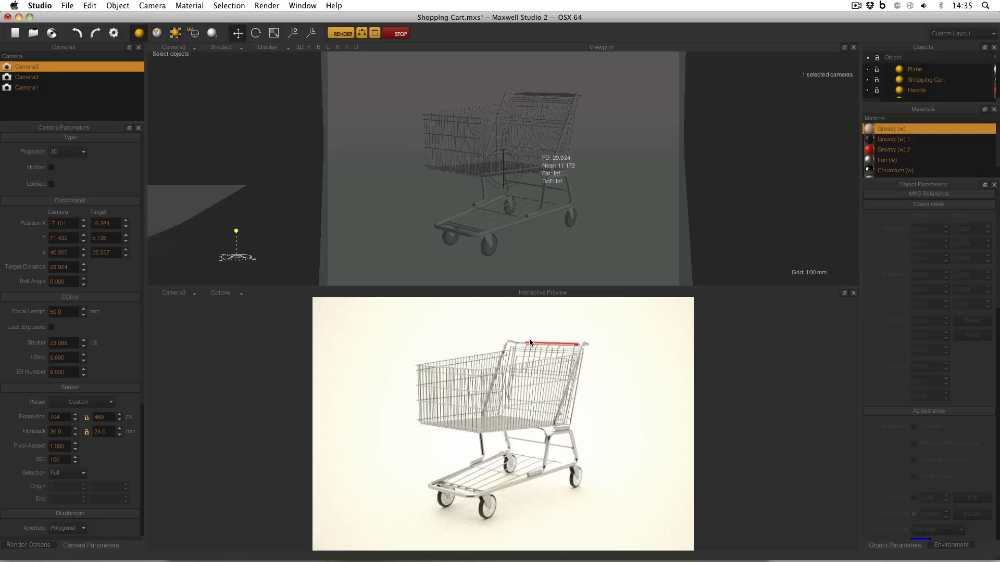
mouse_move(270, 271)
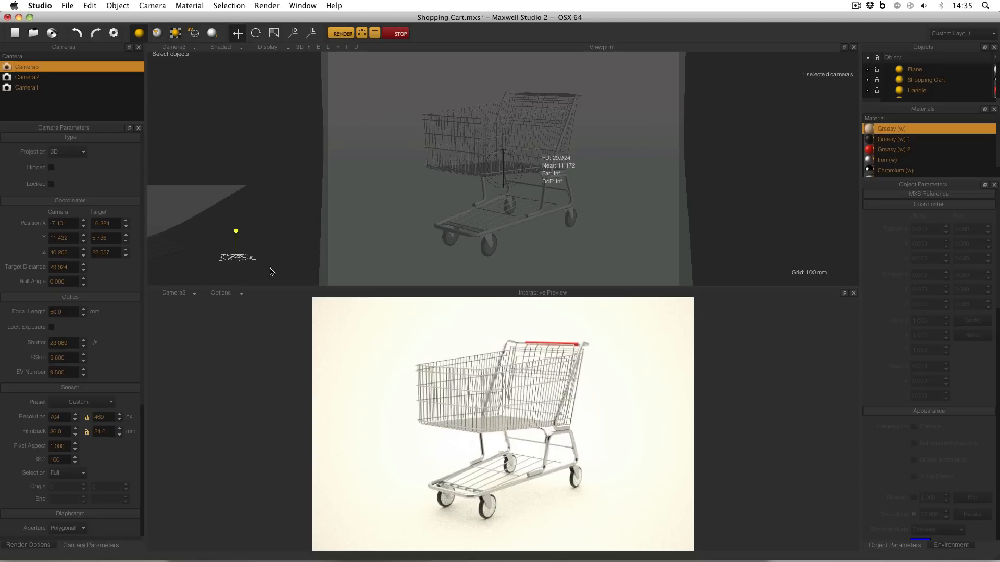
left_click(27, 87)
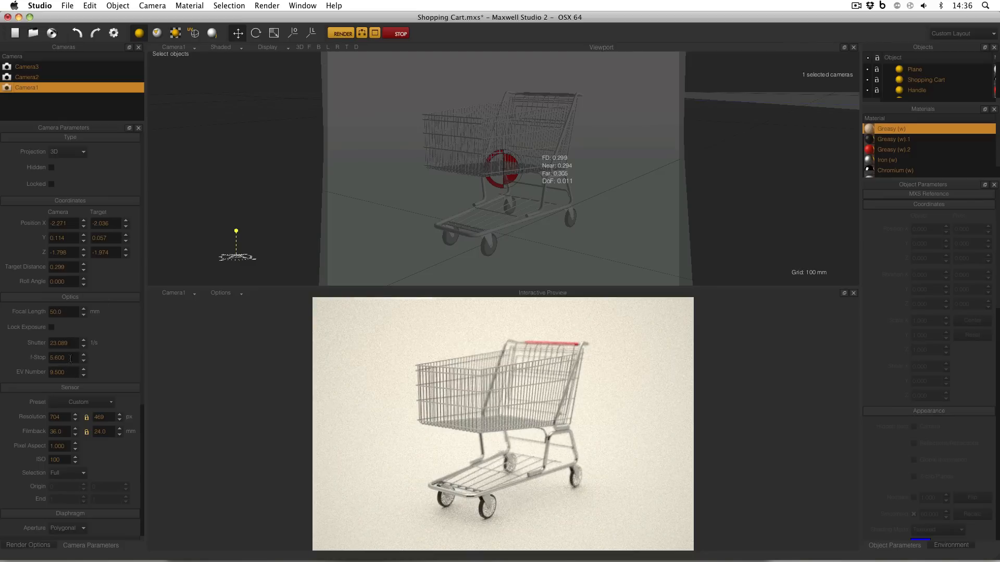
left_click(28, 66)
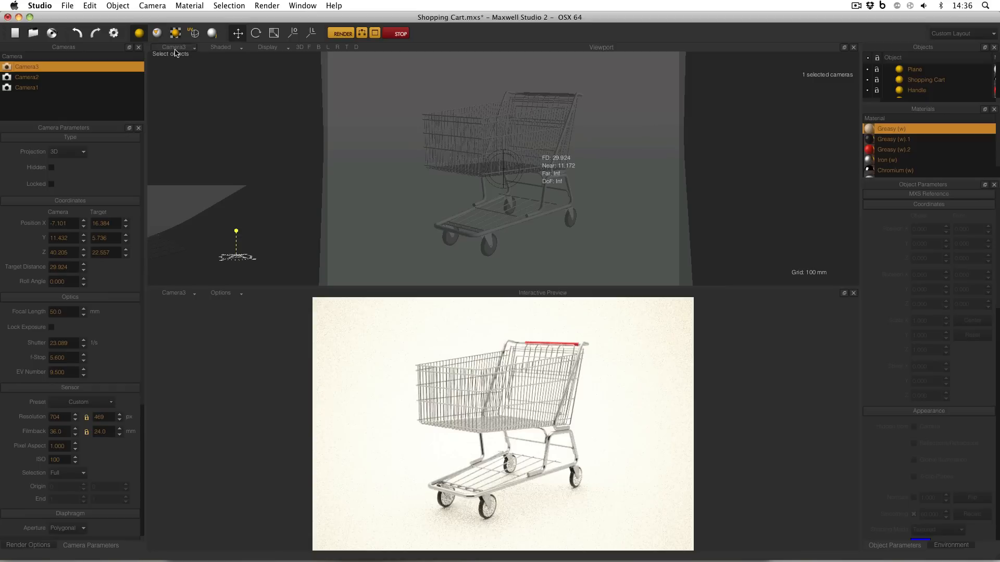
View the cameras and both cart models from outside in a free Perspective view.
left_click(173, 47)
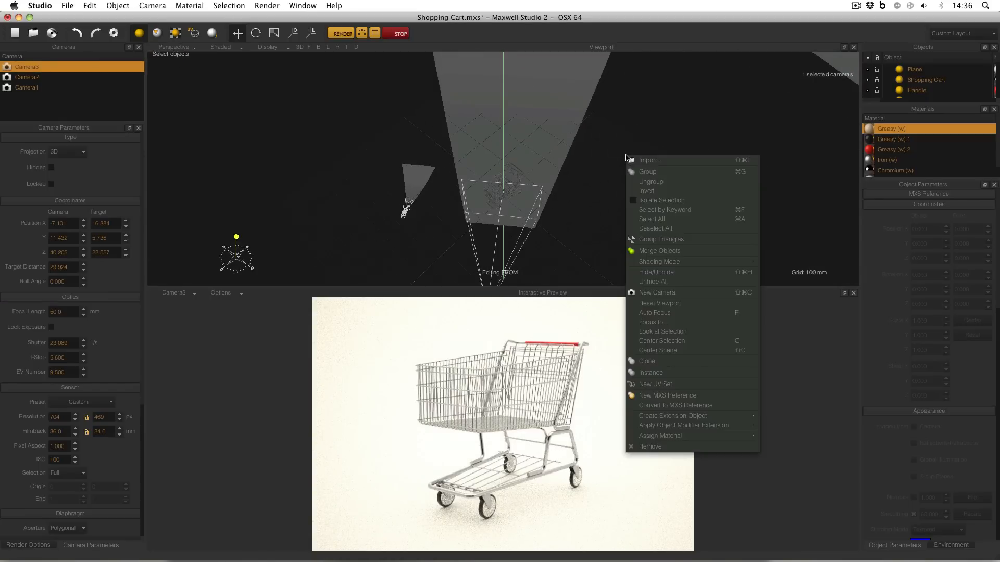
mouse_move(682, 293)
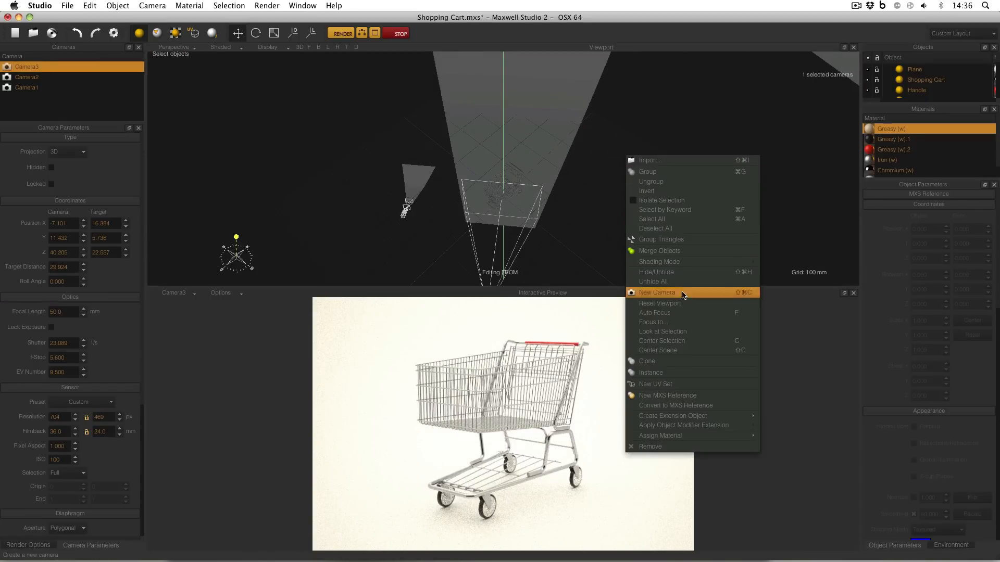
left_click(656, 292)
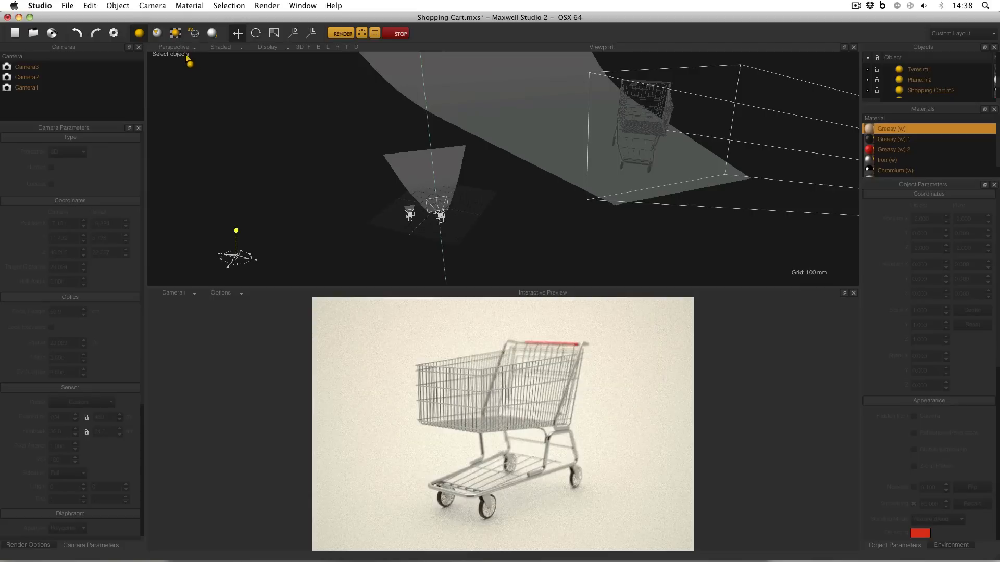
Look through Camera1, inspect the small Shopping Cart.m2 (about 0.113 × 0.085 × 0.064), return to Camera3.
left_click(27, 88)
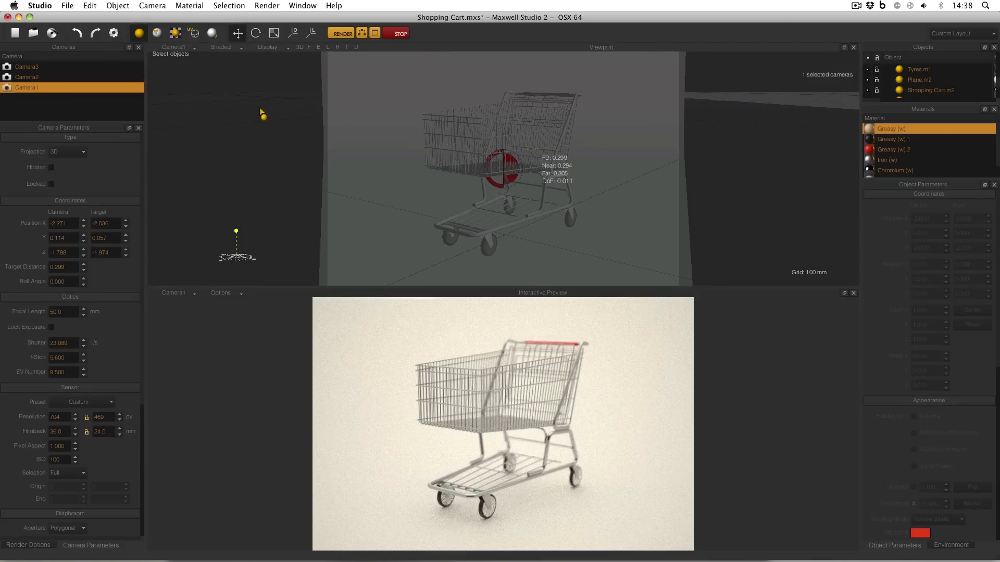
left_click(267, 48)
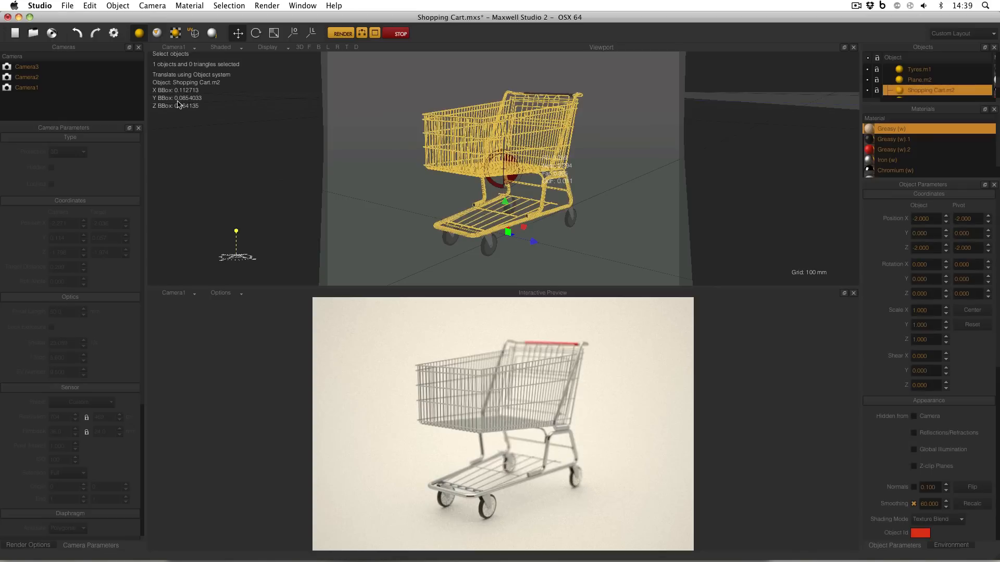
mouse_move(185, 104)
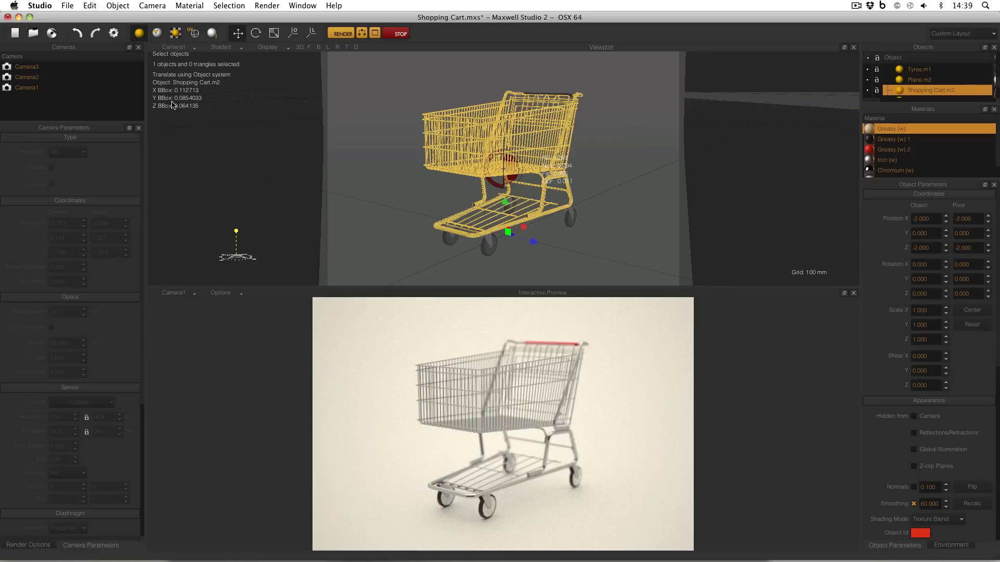
mouse_move(187, 106)
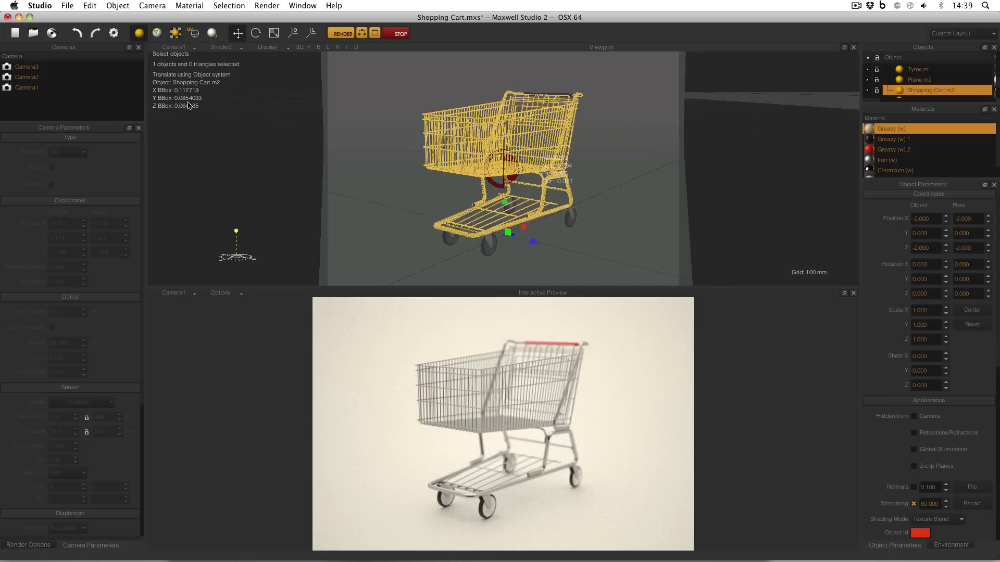
left_click(26, 66)
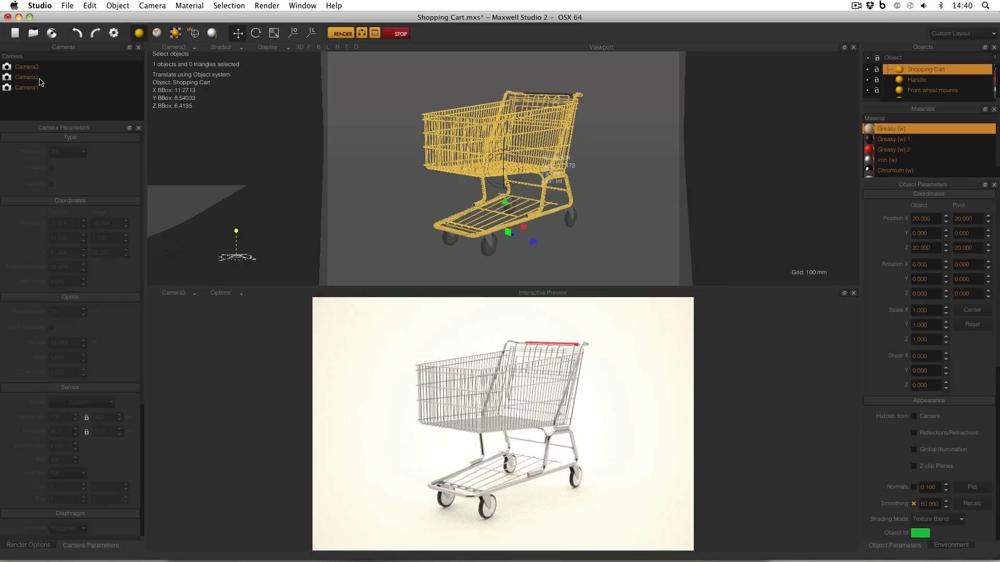
After checking the large cart (about 11.27 × 8.54 × 6.41), view the scene through Camera2.
left_click(27, 77)
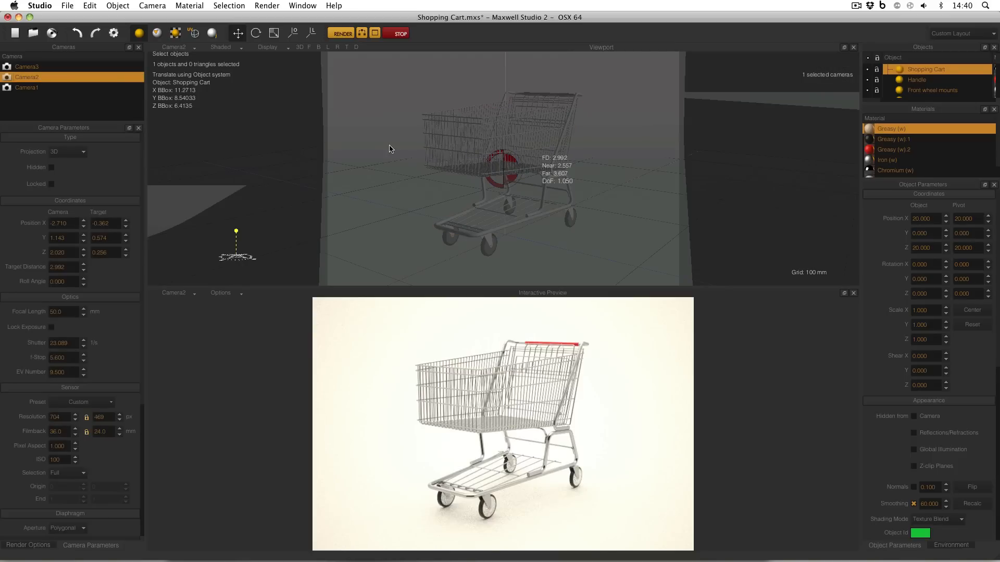